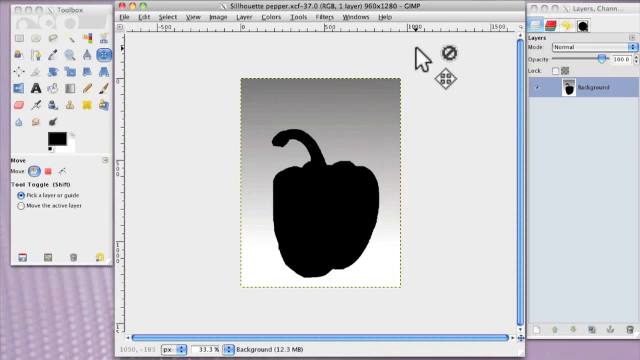
{"action": "mouse_move", "coordinate": [363, 265]}
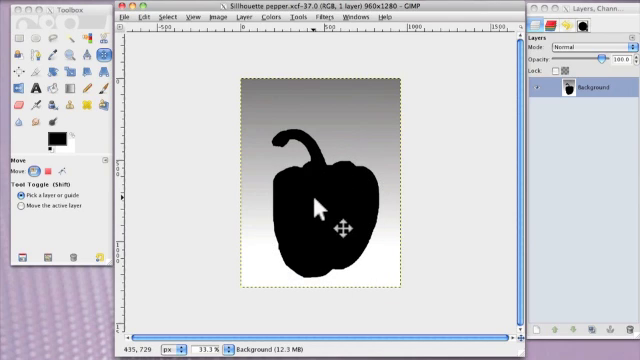
{"action": "mouse_move", "coordinate": [314, 200]}
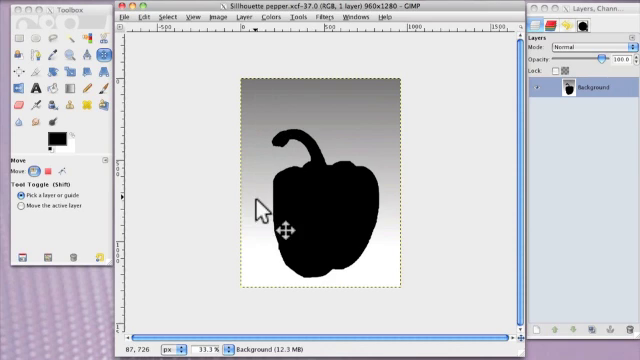
{"action": "mouse_move", "coordinate": [265, 130]}
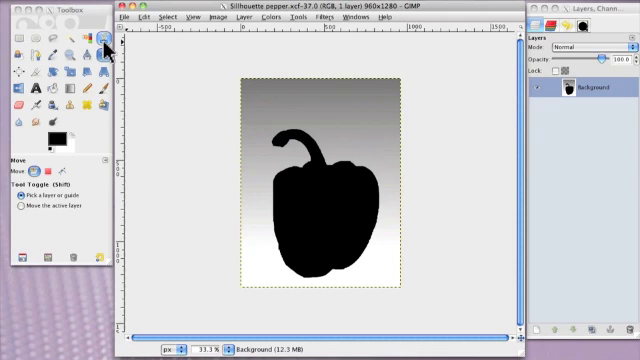
{"action": "mouse_move", "coordinate": [108, 44]}
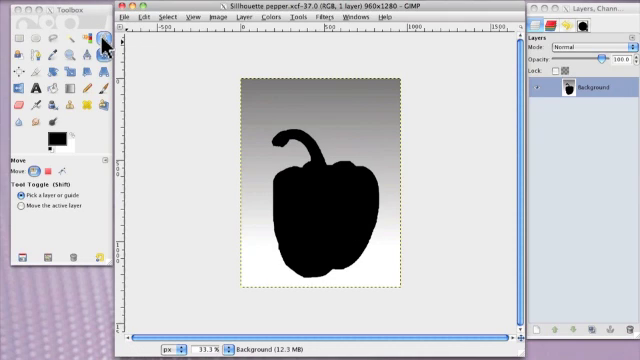
{"action": "mouse_move", "coordinate": [104, 45]}
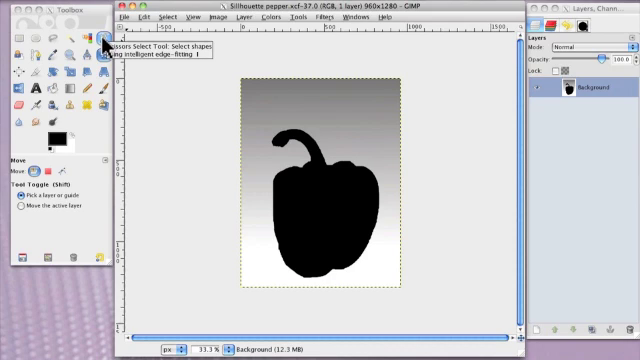
{"action": "mouse_move", "coordinate": [340, 225]}
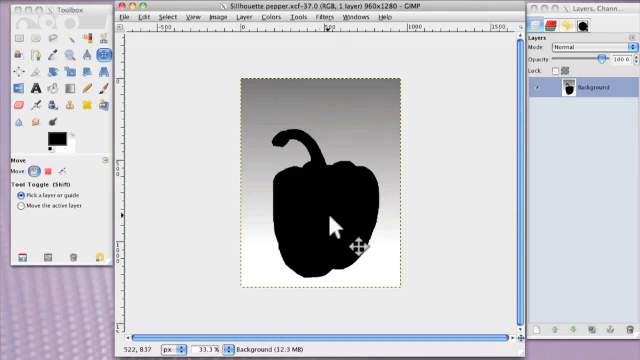
{"action": "mouse_move", "coordinate": [347, 248]}
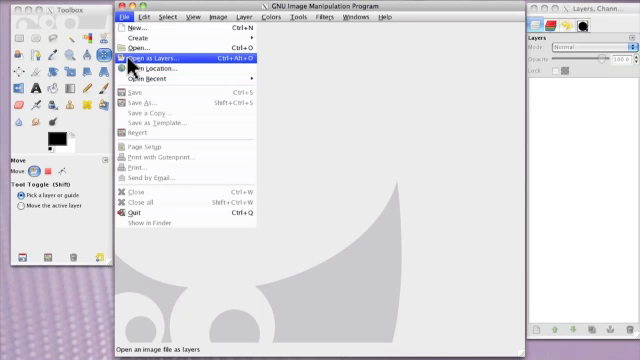
- Open Red pepper.JPG from the Open Image dialog
{"action": "left_click", "coordinate": [154, 57]}
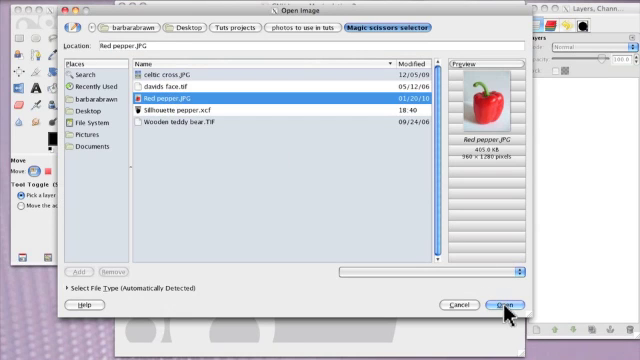
{"action": "left_click", "coordinate": [502, 305]}
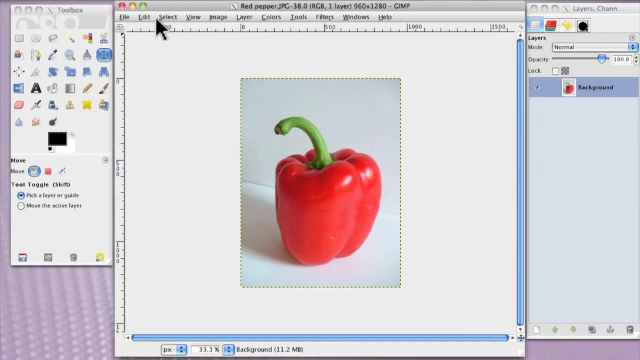
{"action": "mouse_move", "coordinate": [127, 28]}
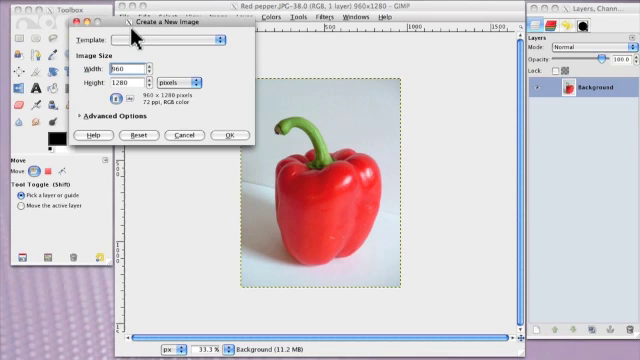
{"action": "mouse_move", "coordinate": [375, 97]}
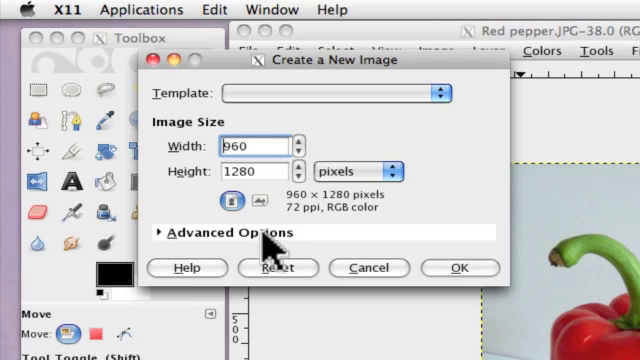
- Expand Advanced Options to reach the 300 ppi resolution settings for the 960 × 1280 image
{"action": "left_click", "coordinate": [180, 234]}
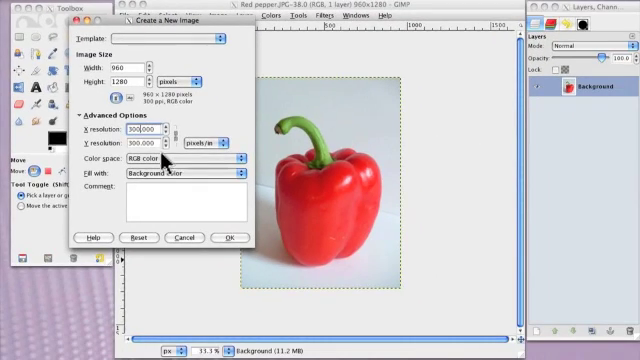
{"action": "mouse_move", "coordinate": [229, 237]}
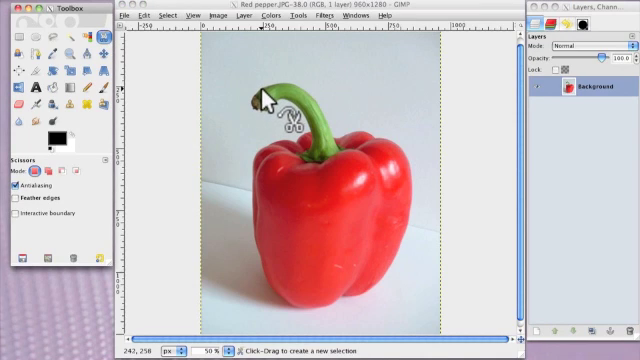
- Place the first Scissors Select point at the tip of the pepper's stem
{"action": "left_click", "coordinate": [268, 95]}
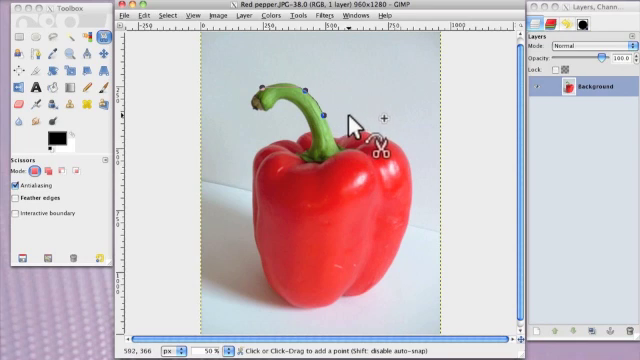
{"action": "mouse_move", "coordinate": [345, 150]}
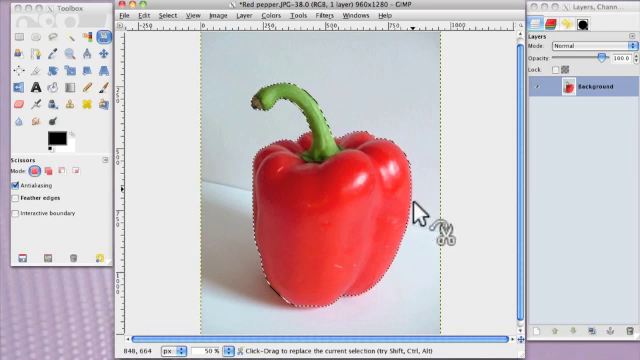
{"action": "mouse_move", "coordinate": [235, 150]}
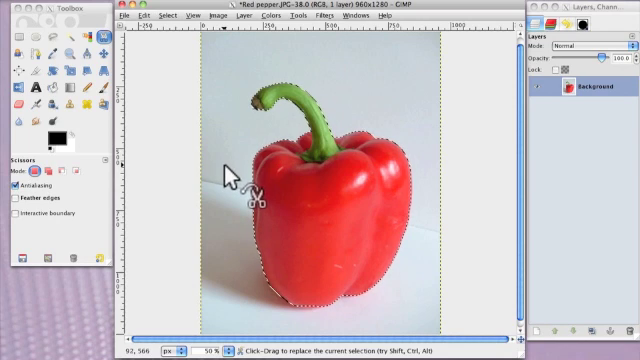
{"action": "mouse_move", "coordinate": [225, 105]}
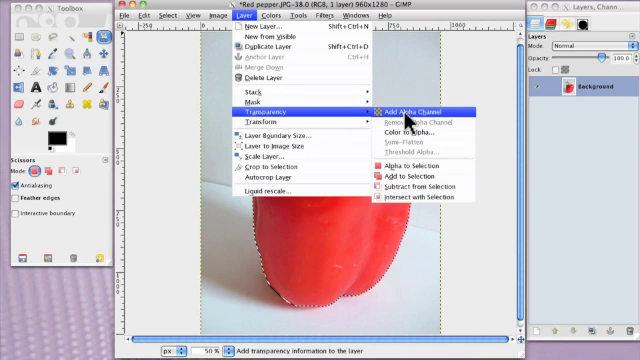
- Add an alpha channel to the pepper photo's layer
{"action": "left_click", "coordinate": [391, 107]}
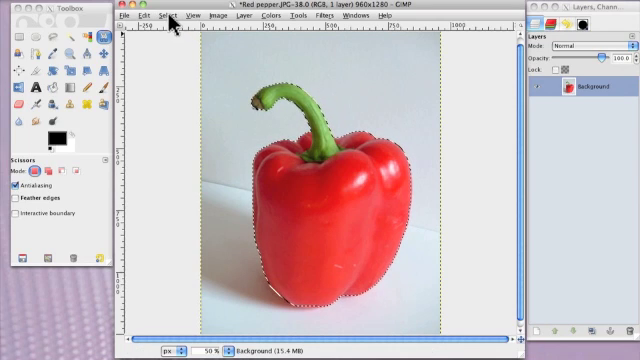
- Invert the selection onto the white background for deletion
{"action": "left_click", "coordinate": [170, 15]}
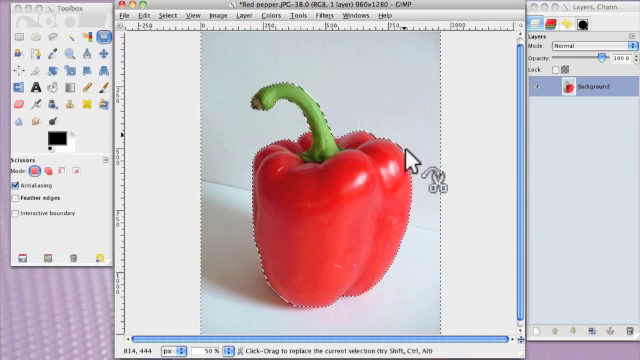
{"action": "mouse_move", "coordinate": [236, 290]}
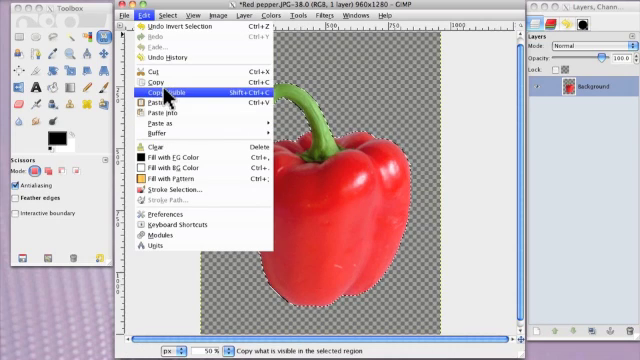
- Copy the visible cut-out pepper with Copy Visible
{"action": "left_click", "coordinate": [160, 92]}
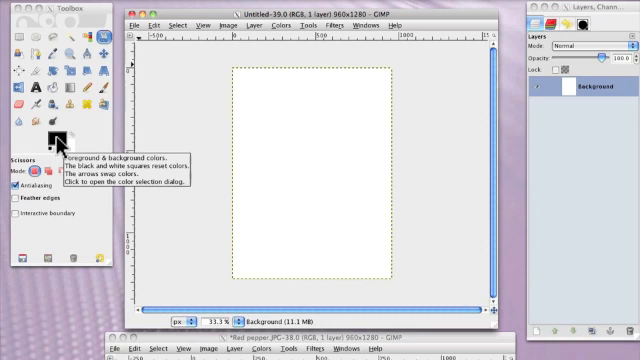
- Set a medium grey foreground and drag a vertical grey-to-white gradient down the canvas
{"action": "left_click", "coordinate": [52, 125]}
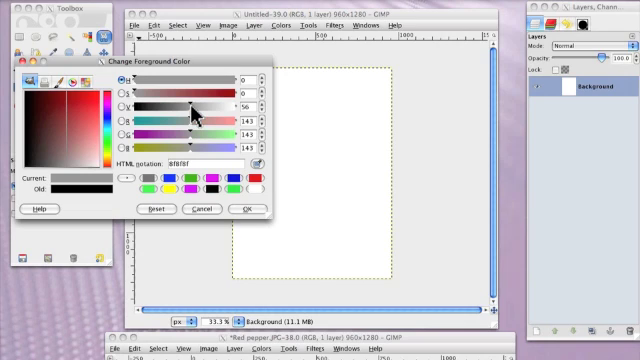
{"action": "left_click_drag", "start_coordinate": [190, 103], "coordinate": [178, 103]}
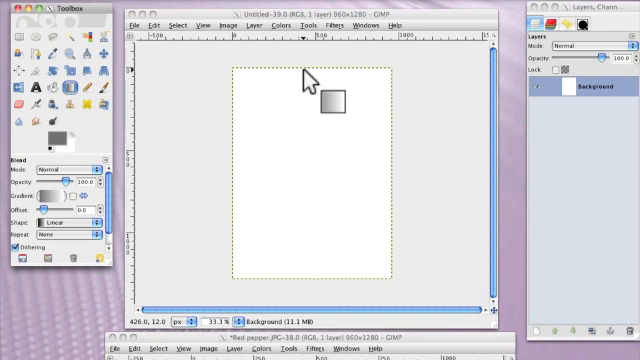
{"action": "mouse_move", "coordinate": [307, 85]}
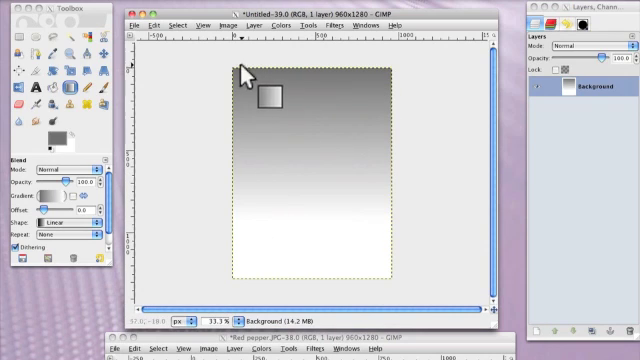
{"action": "left_click_drag", "start_coordinate": [268, 95], "coordinate": [262, 255]}
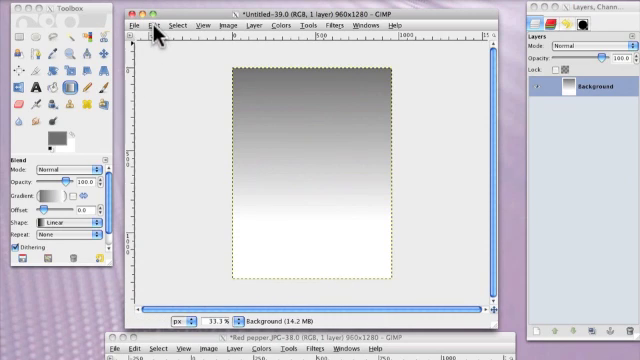
{"action": "left_click", "coordinate": [152, 25]}
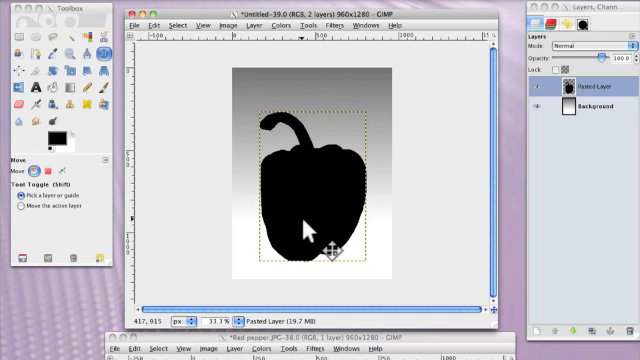
{"action": "mouse_move", "coordinate": [305, 200]}
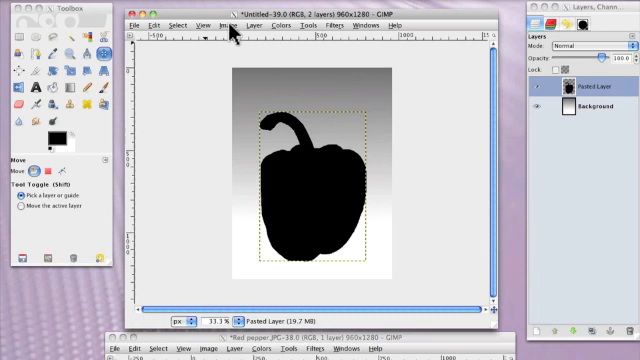
- Merge the Pasted Layer silhouette down into the gradient Background layer
{"action": "left_click", "coordinate": [227, 25]}
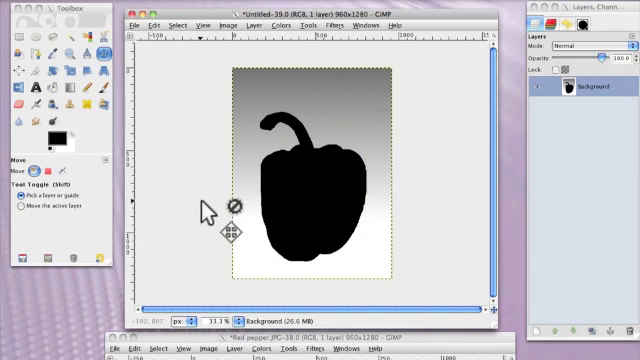
{"action": "mouse_move", "coordinate": [310, 220]}
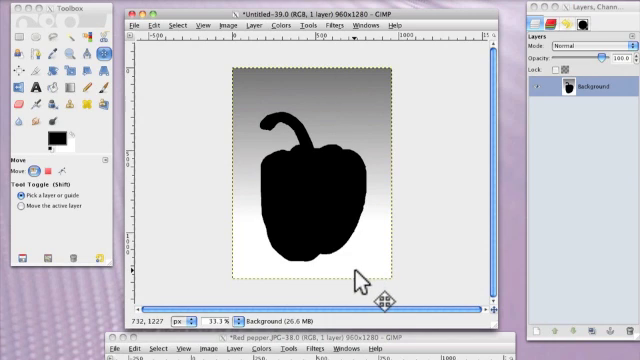
{"action": "mouse_move", "coordinate": [140, 33]}
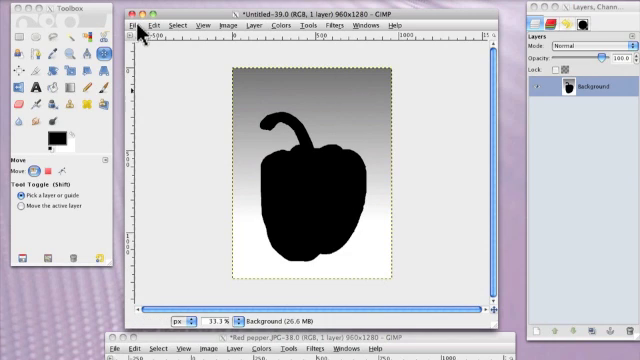